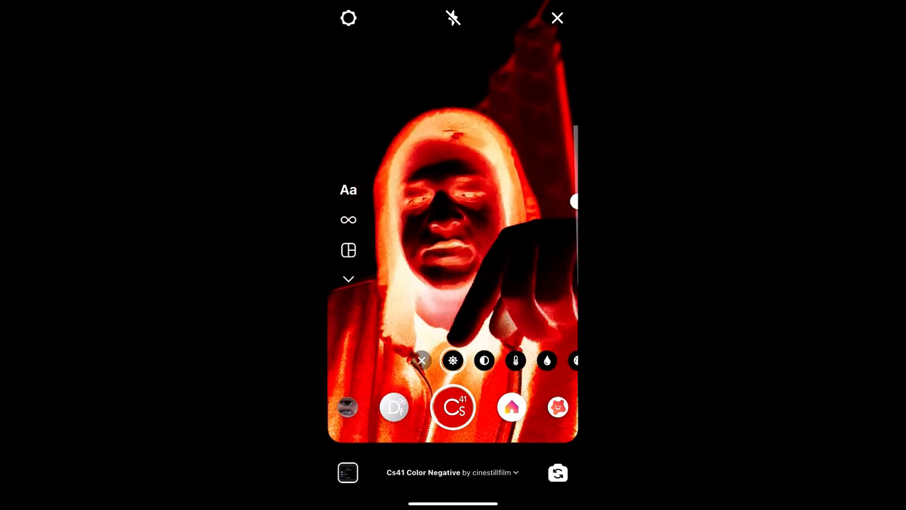
- Reveal the options sheet for the Cs41 Color Negative effect over the Stories camera
drag(573, 201, 559, 135)
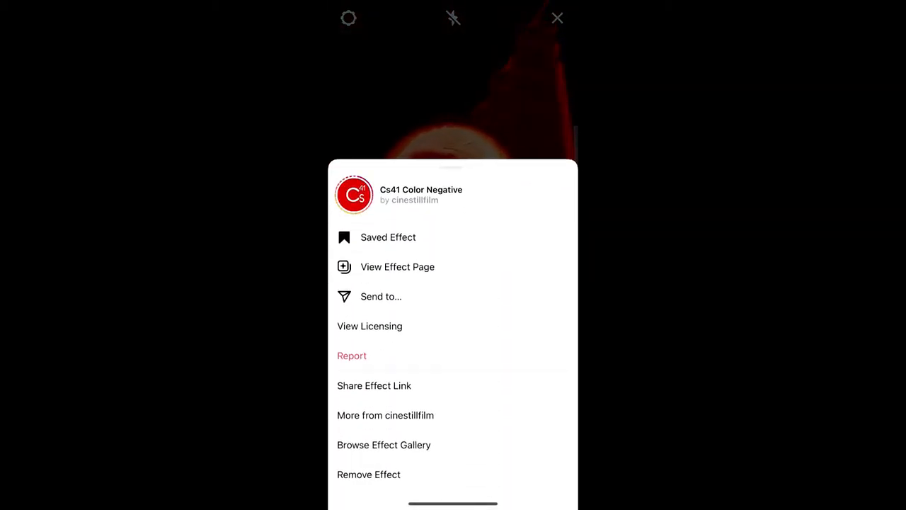
- Browse cinestillfilm's effects gallery (Cs2, Cs6, Df96, Cs41) and open the Cs41 Color Negative article
click(385, 415)
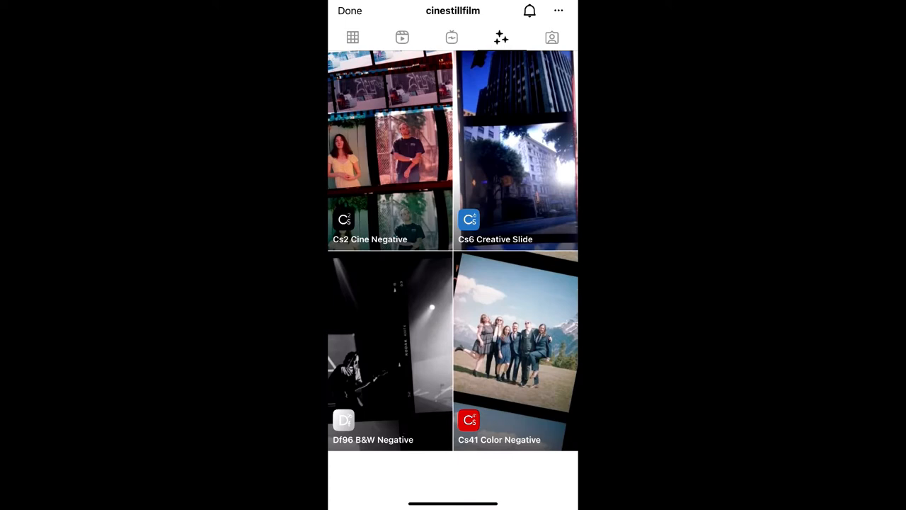
scroll(down, 3)
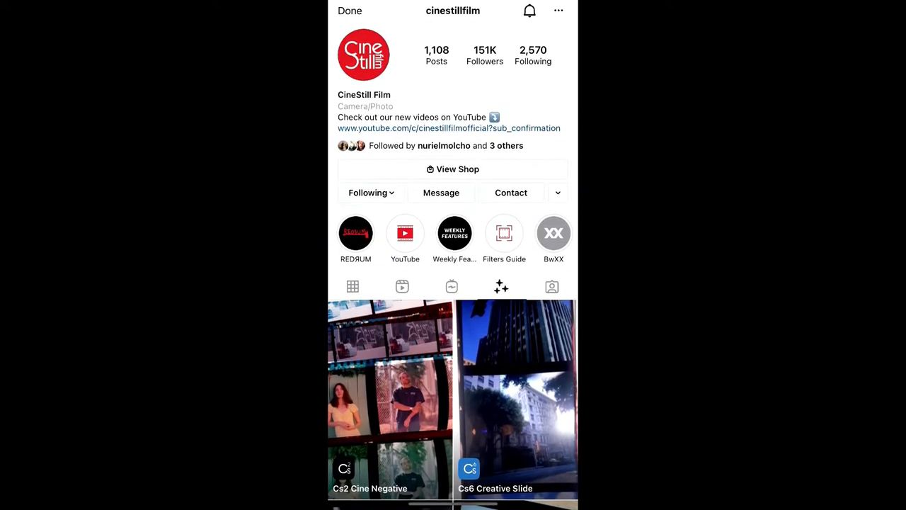
scroll(down, 3)
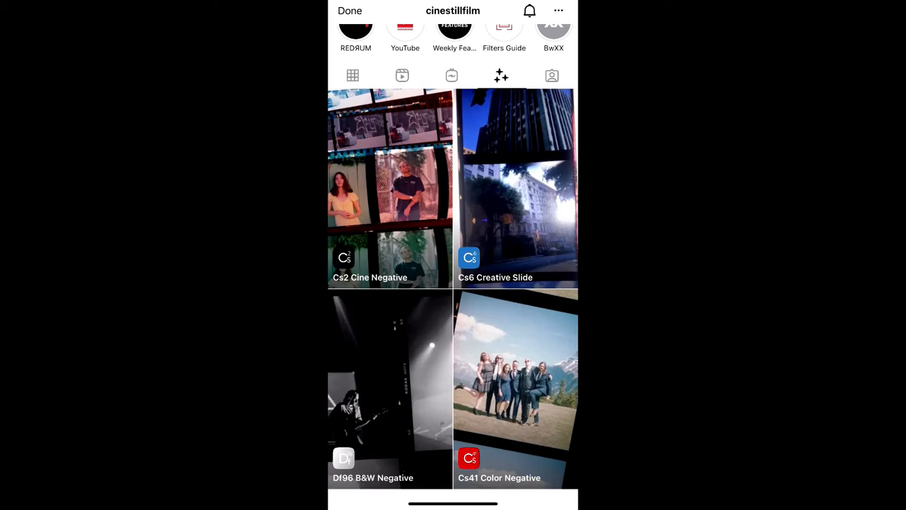
click(499, 393)
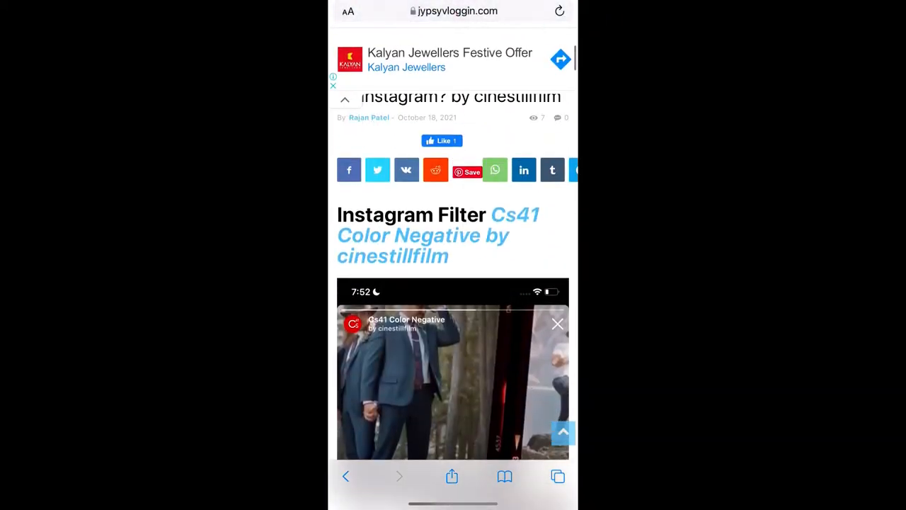
- Reach the article's Cs41 Color Negative effect link and open it in Instagram's camera
scroll(down, 3)
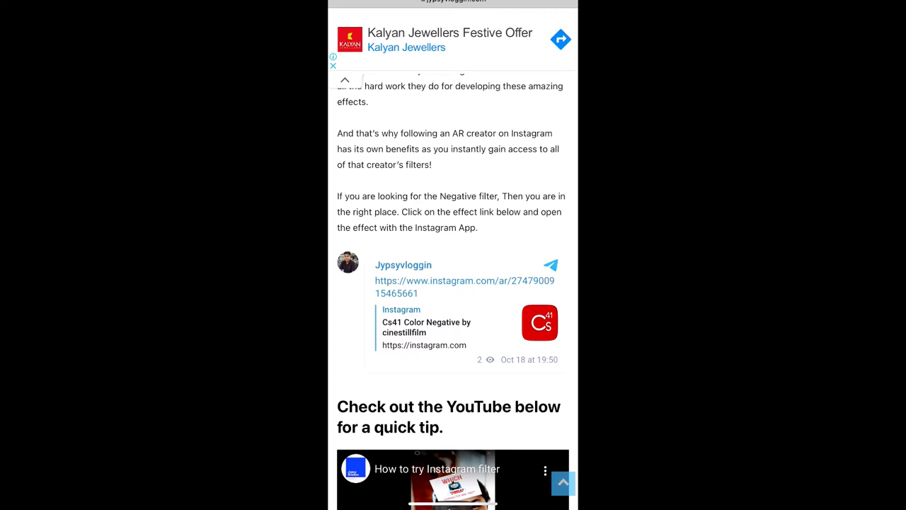
click(447, 286)
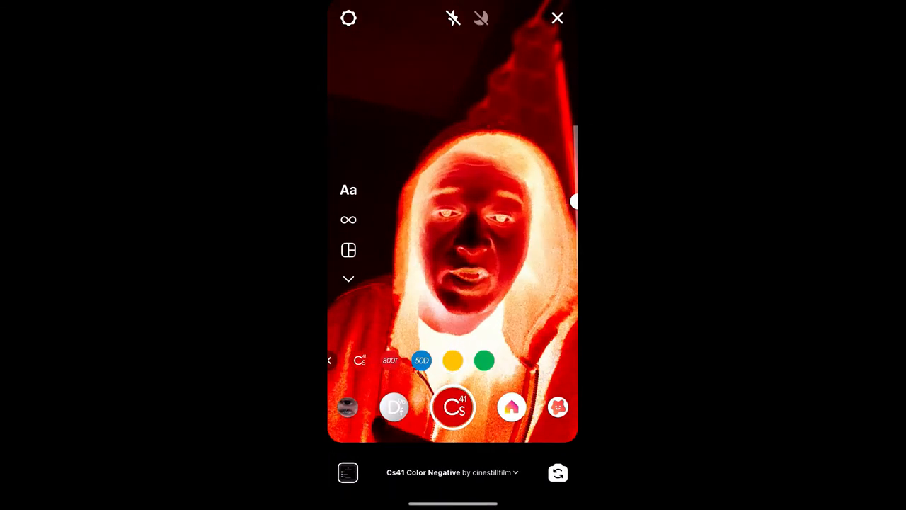